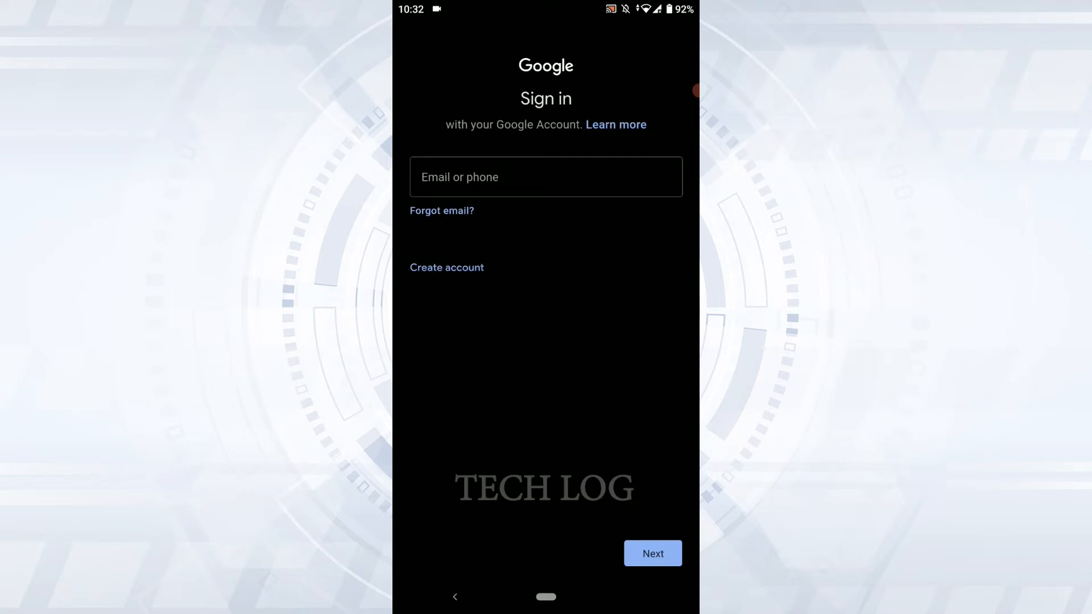
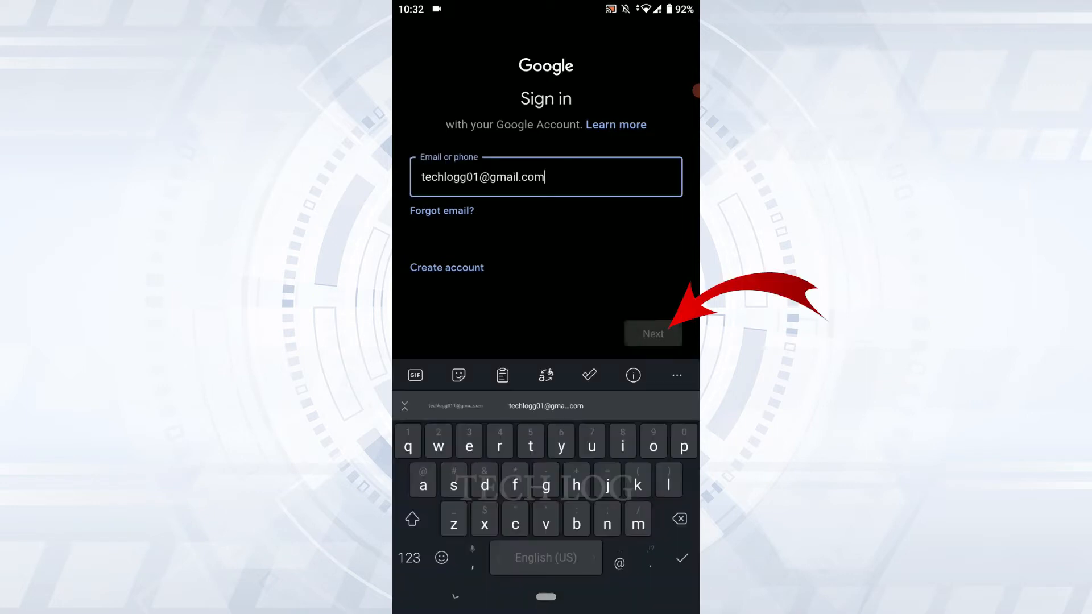
{"action": "left_click", "coordinate": [652, 333]}
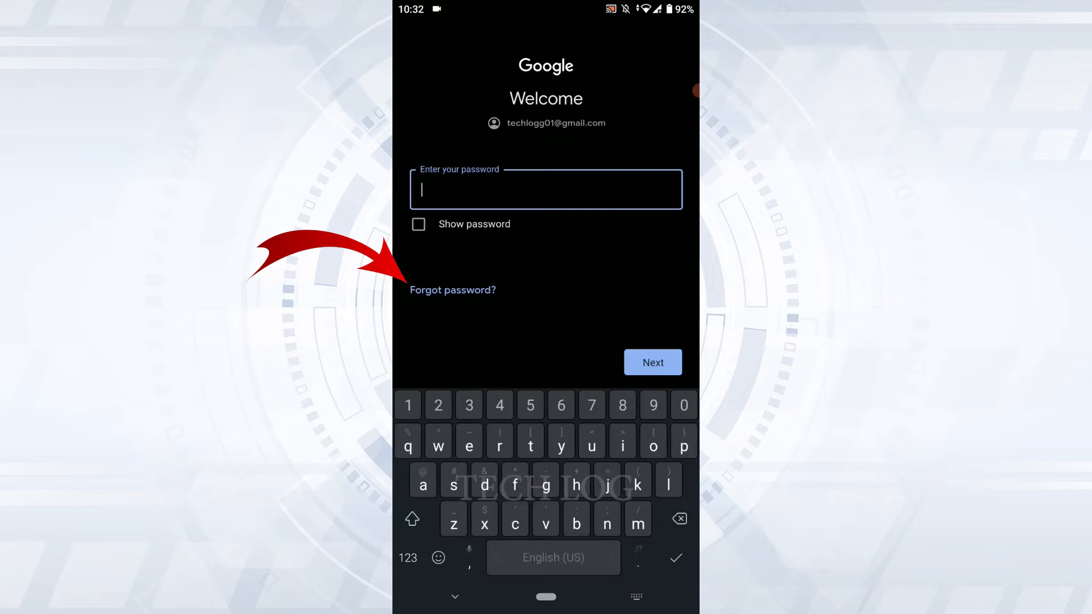
Start account recovery via 'Forgot password?' to reach the verification code options.
{"action": "left_click", "coordinate": [452, 290]}
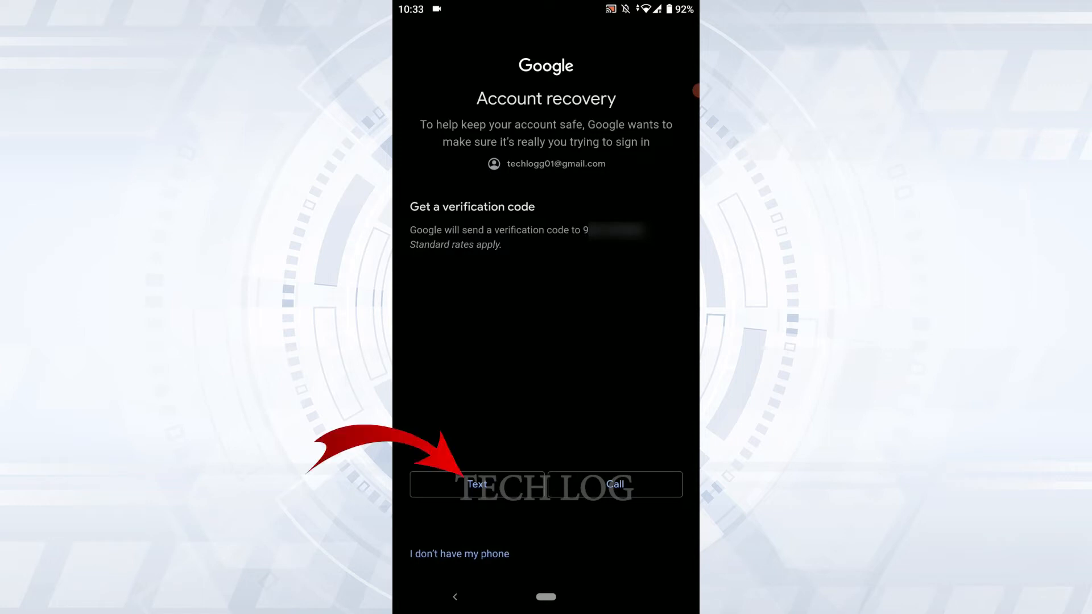
Receive the verification code by text message and begin creating the new password.
{"action": "left_click", "coordinate": [476, 484]}
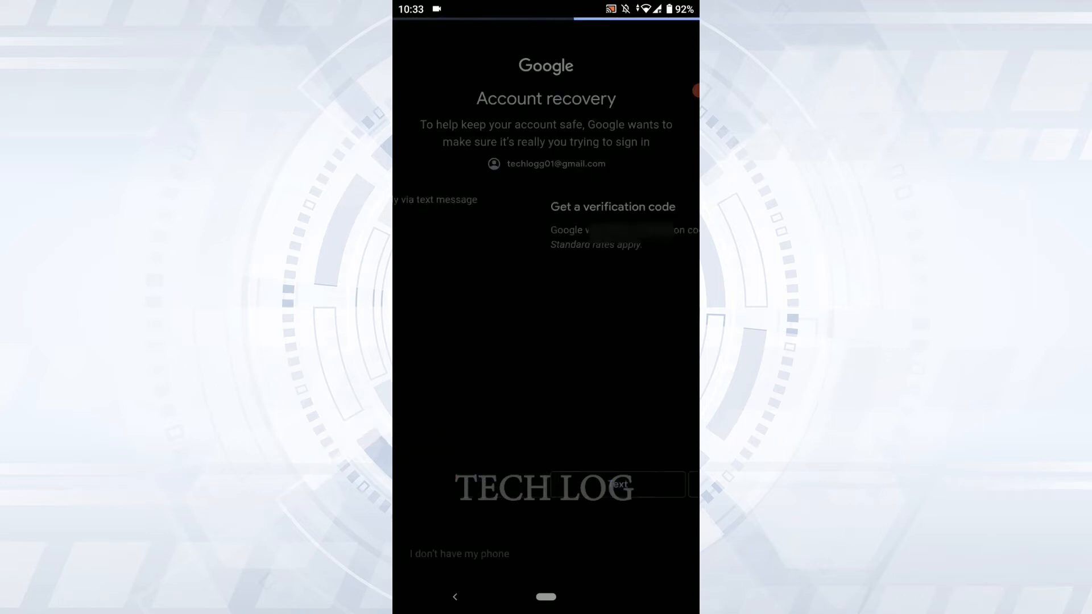
{"action": "left_click", "coordinate": [615, 484]}
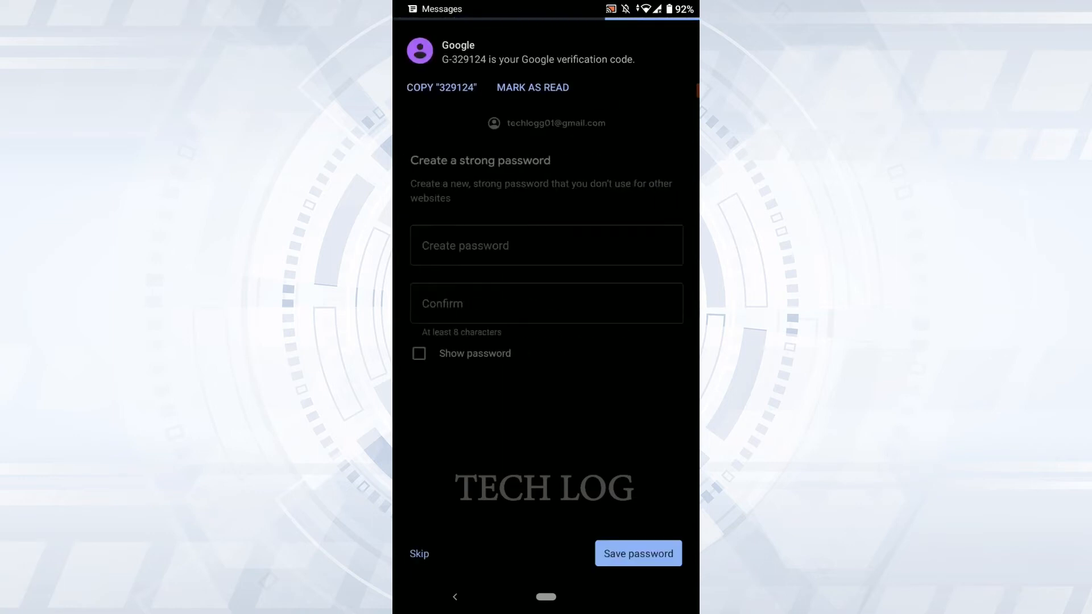
{"action": "left_click", "coordinate": [546, 246]}
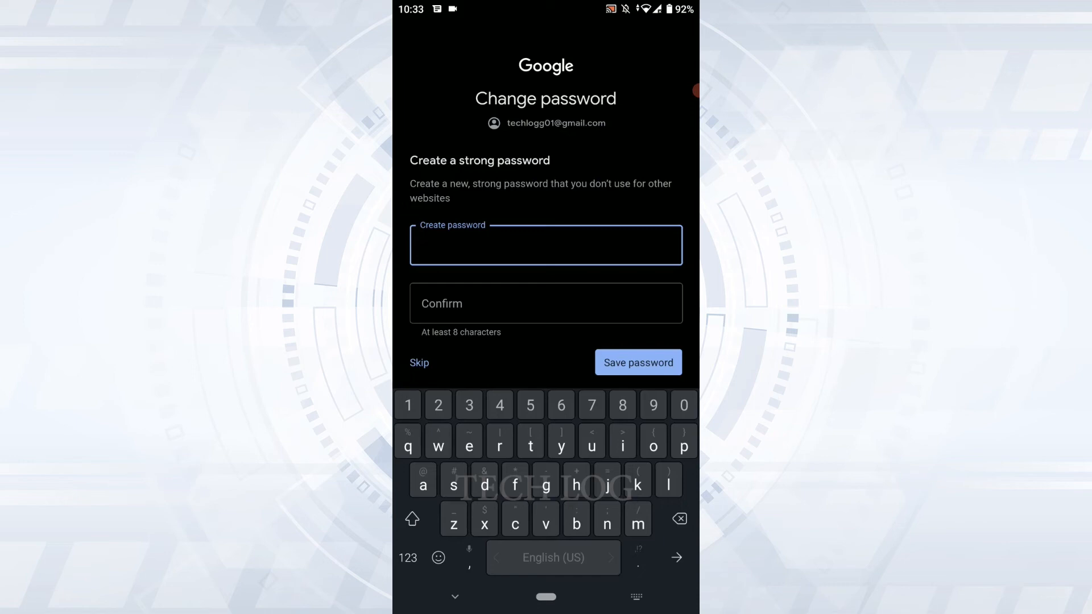
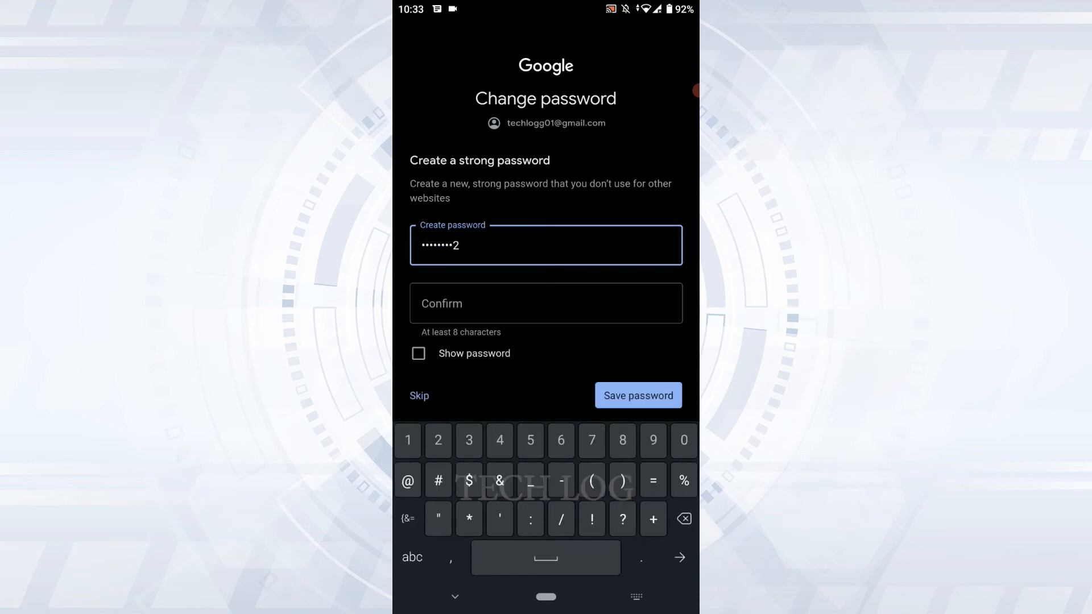
Enter and confirm the new account password, then save it.
{"action": "left_click", "coordinate": [544, 303]}
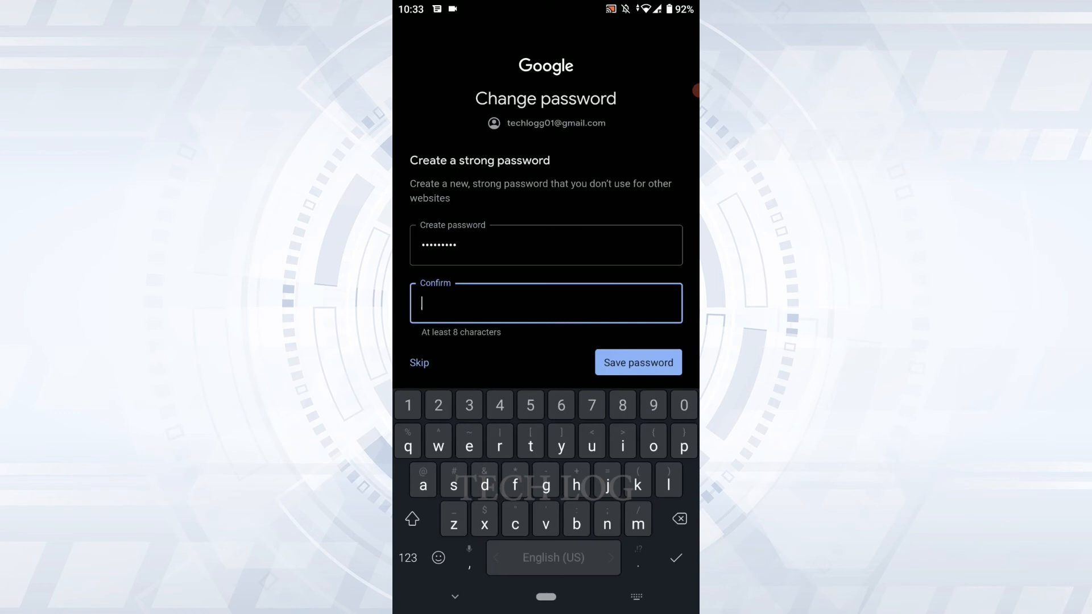
{"action": "type", "text": "2"}
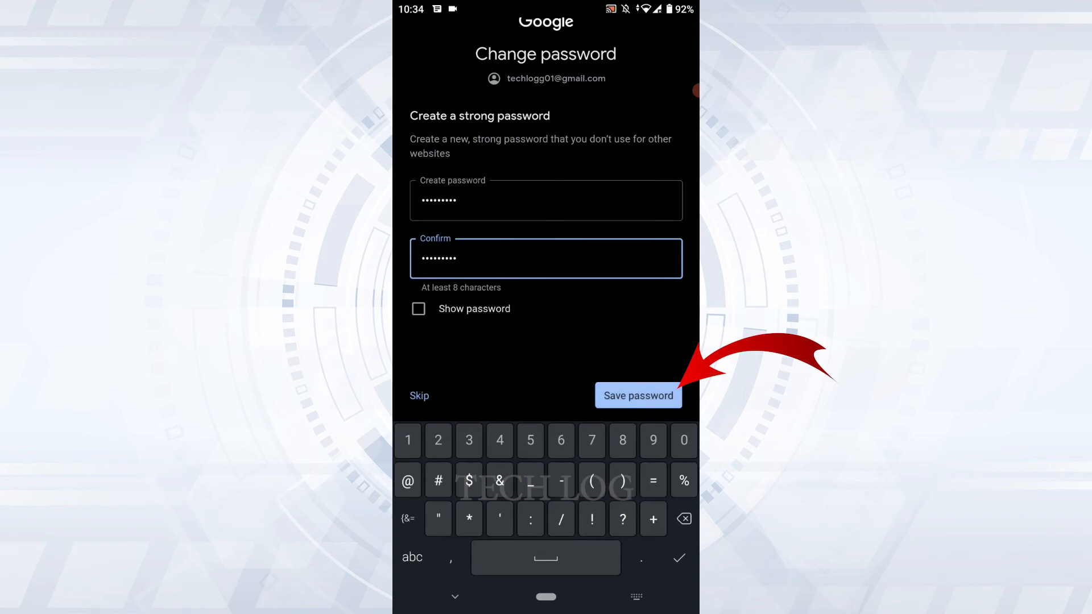
{"action": "left_click", "coordinate": [636, 396]}
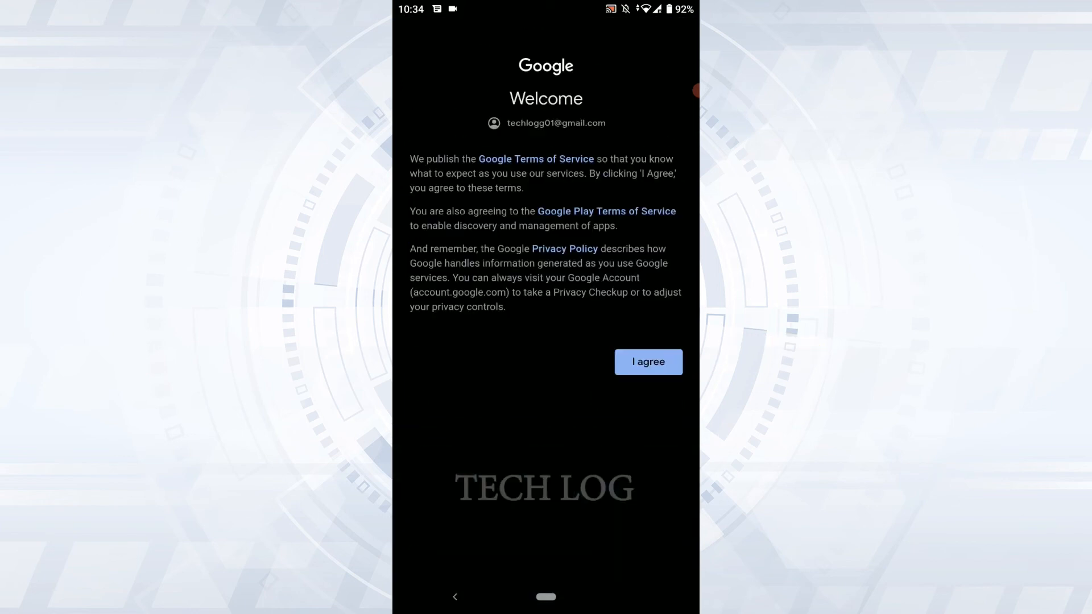
Agree to the Google terms of service and land on the Drive Home screen, signed in.
{"action": "left_click", "coordinate": [647, 362]}
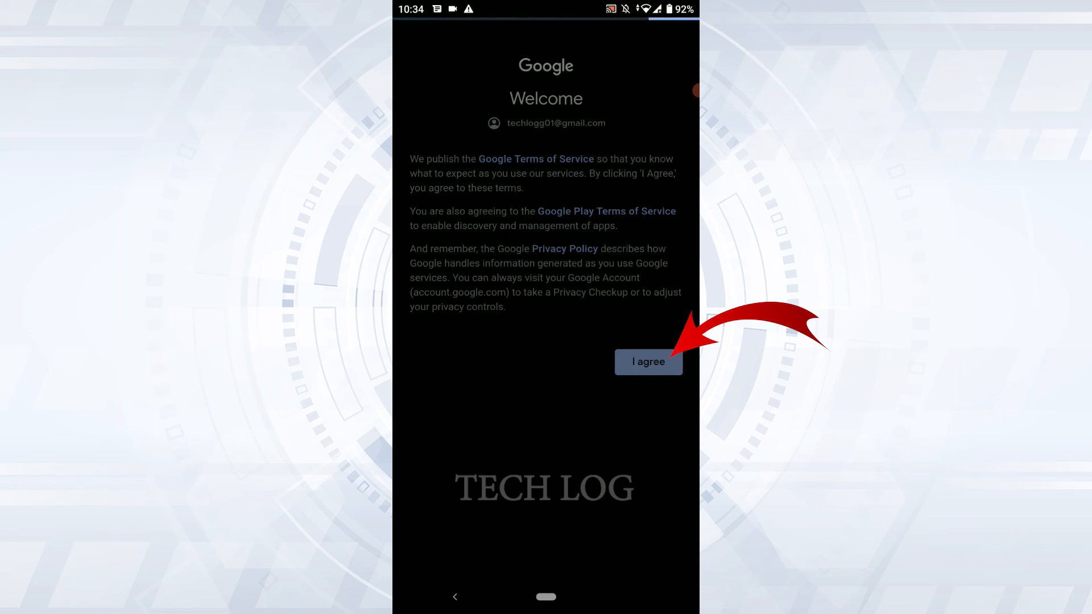
{"action": "left_click", "coordinate": [647, 361]}
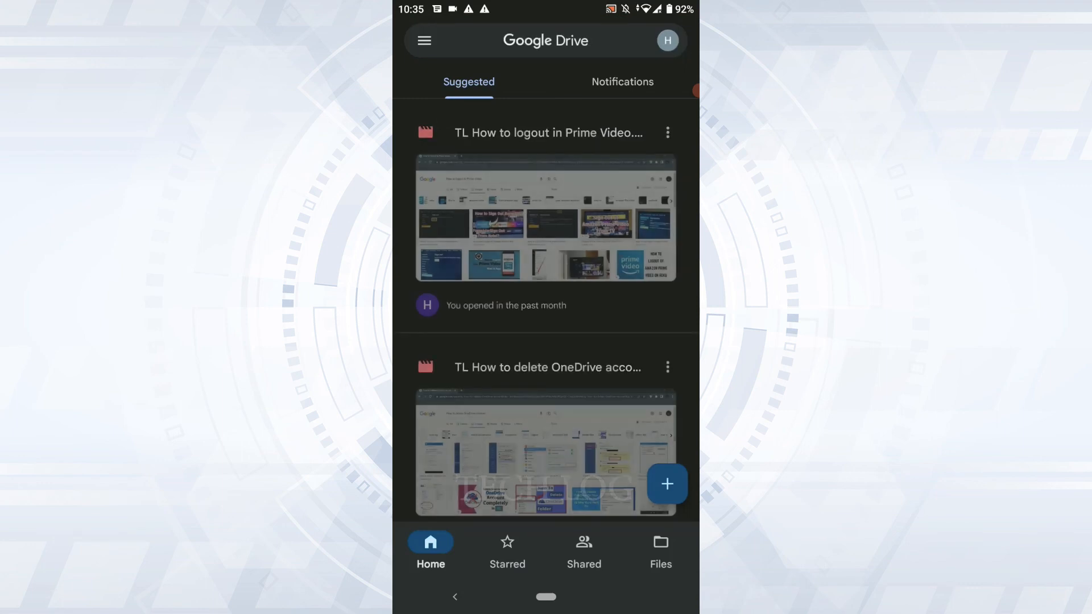
{"action": "left_click", "coordinate": [545, 39]}
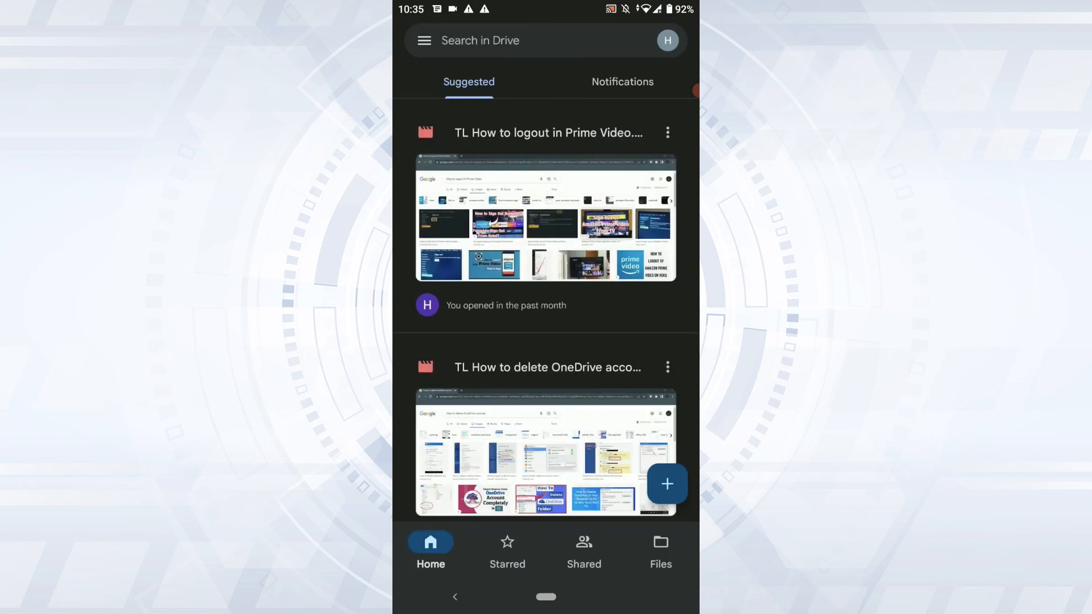